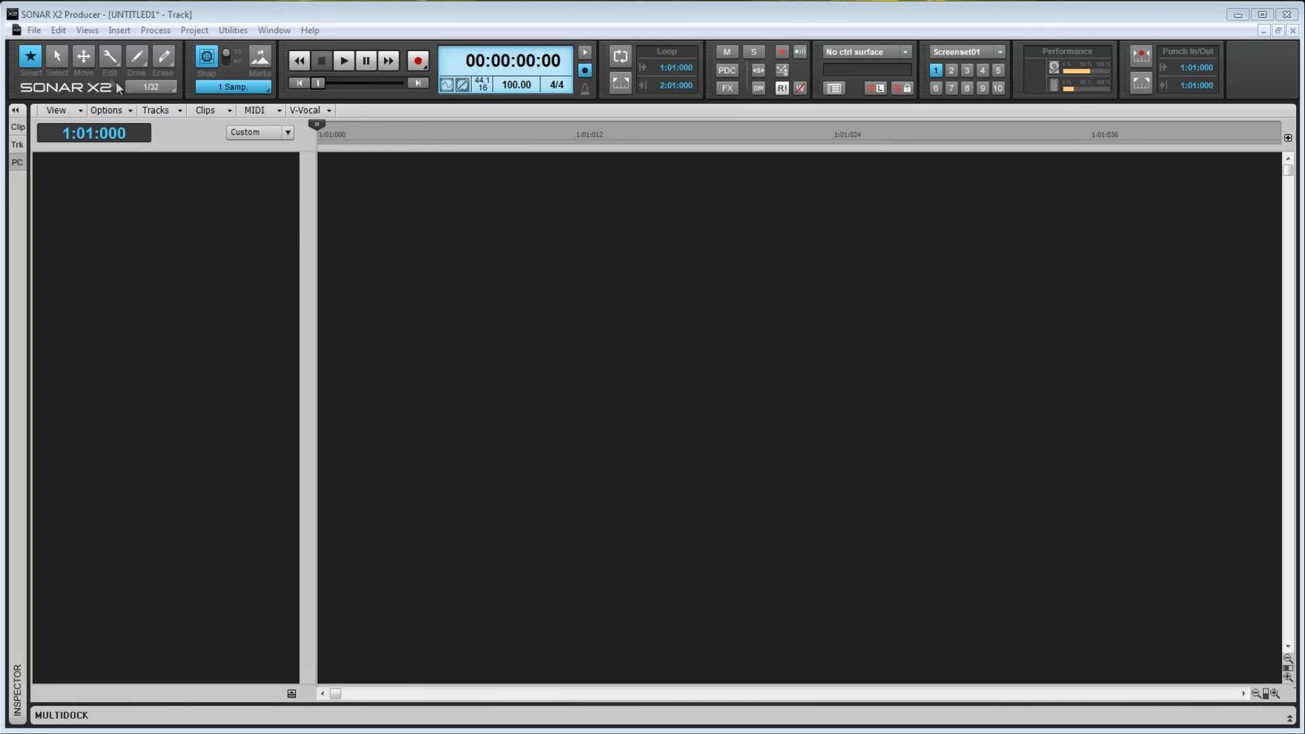
# Open the Edit menu to reach Preferences
pyautogui.click(57, 30)
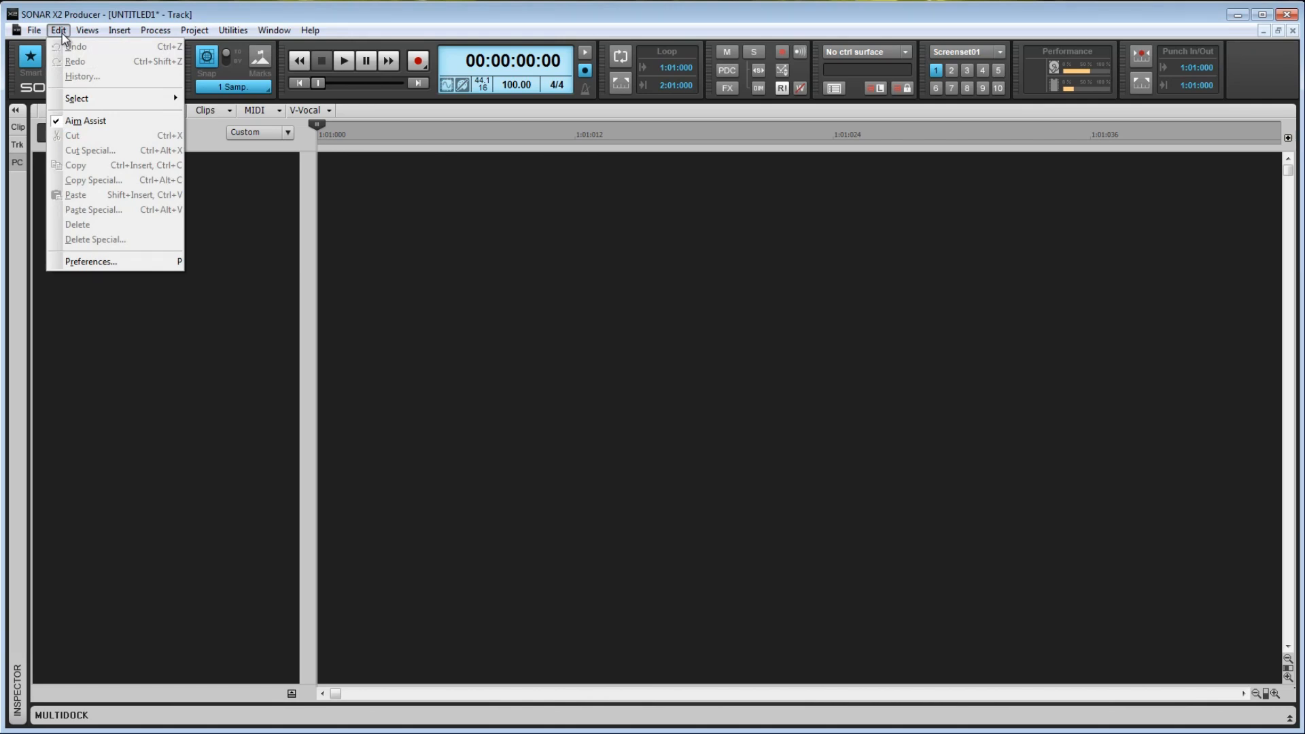
pyautogui.moveTo(90, 261)
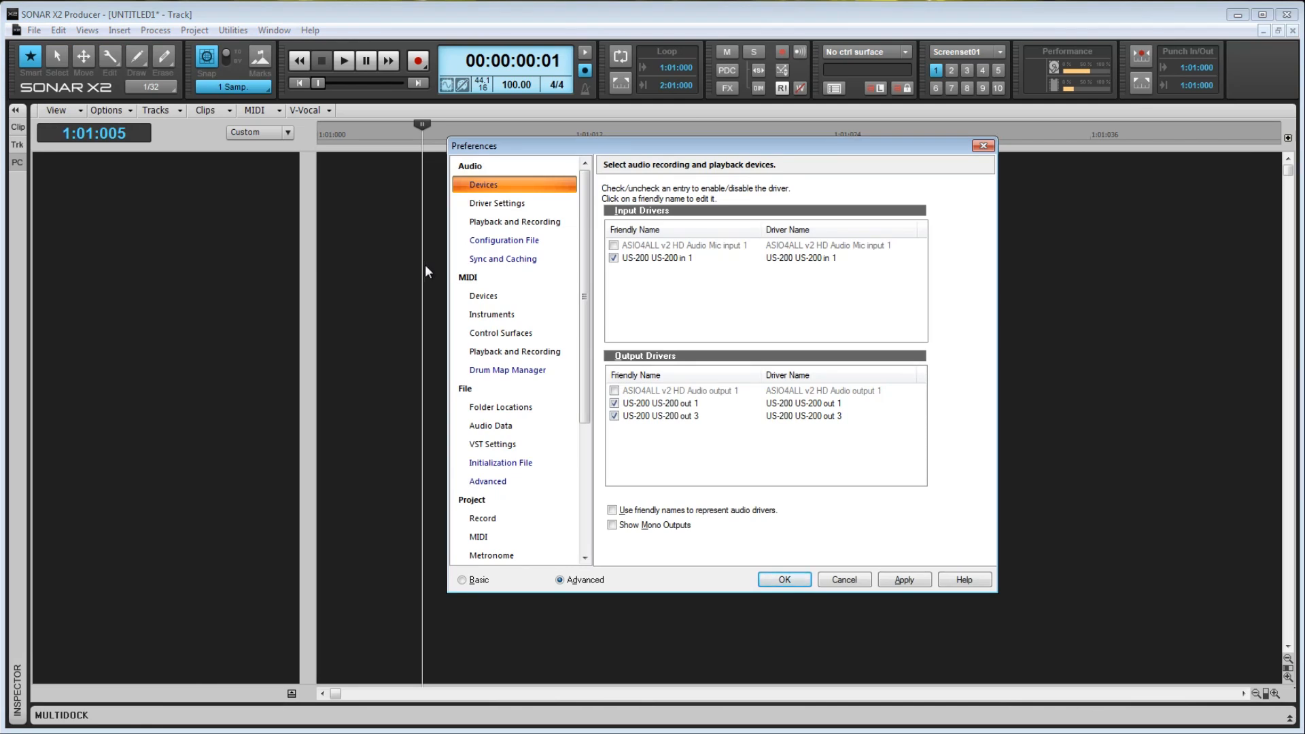
pyautogui.moveTo(458, 261)
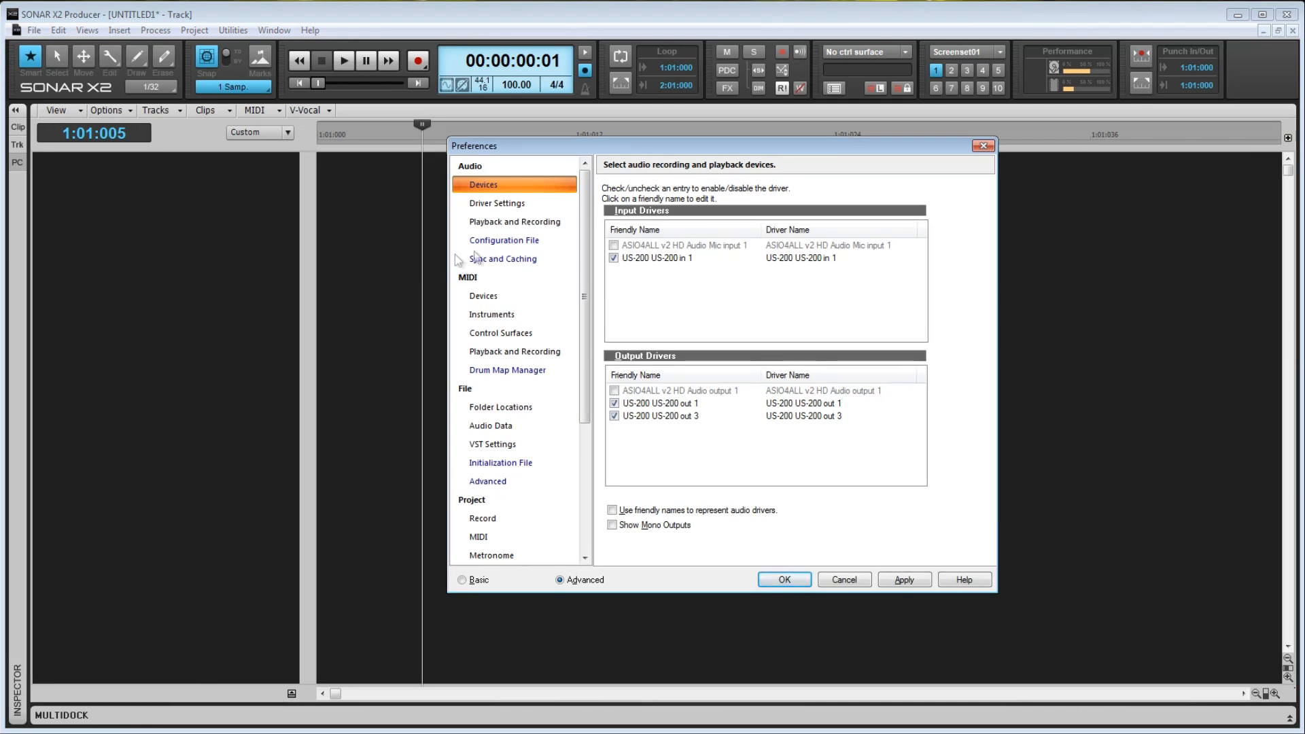
# View the Audio Playback and Recording settings in Preferences
pyautogui.click(515, 221)
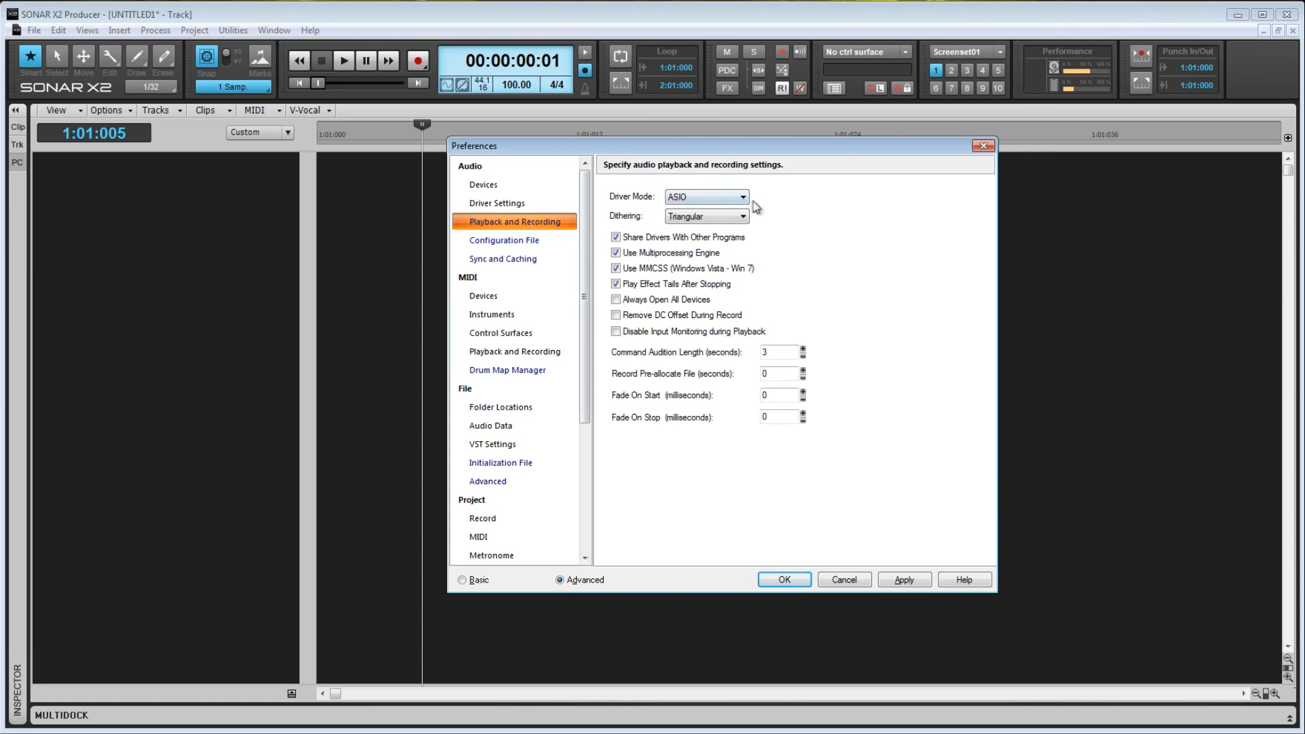
pyautogui.click(741, 196)
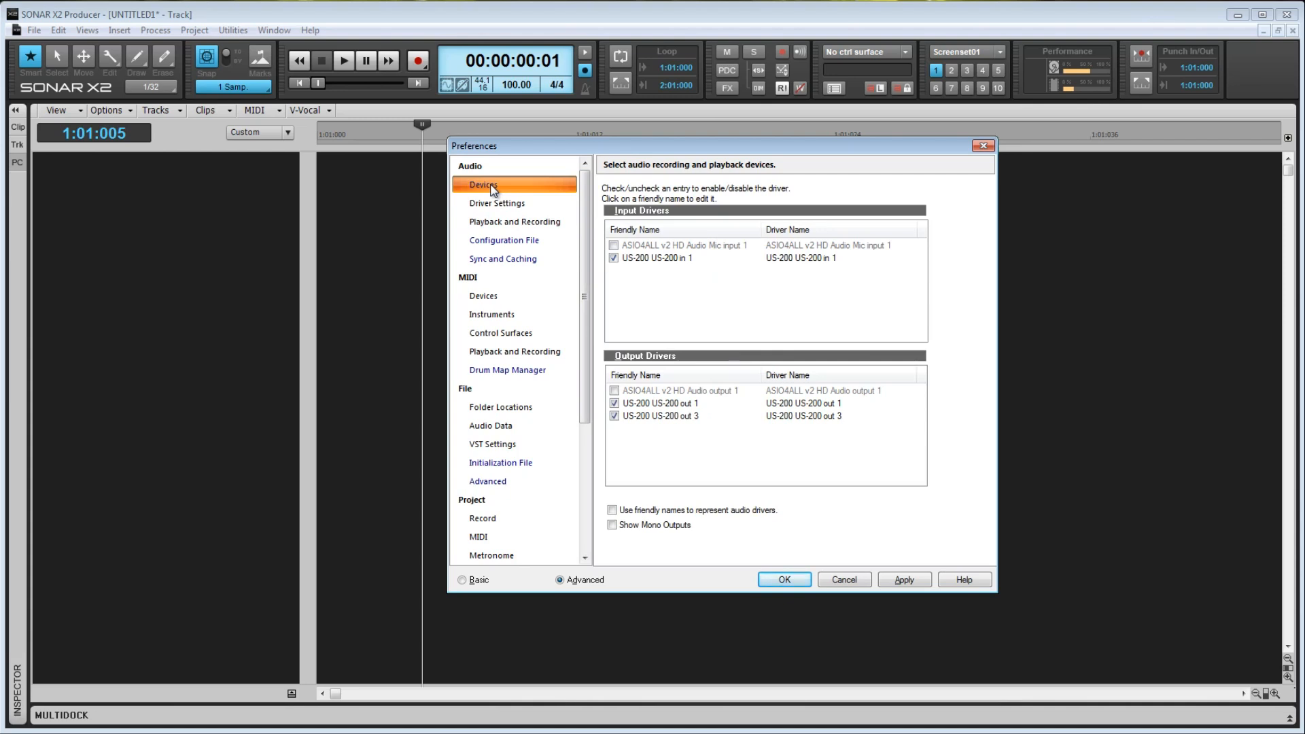
pyautogui.moveTo(634, 264)
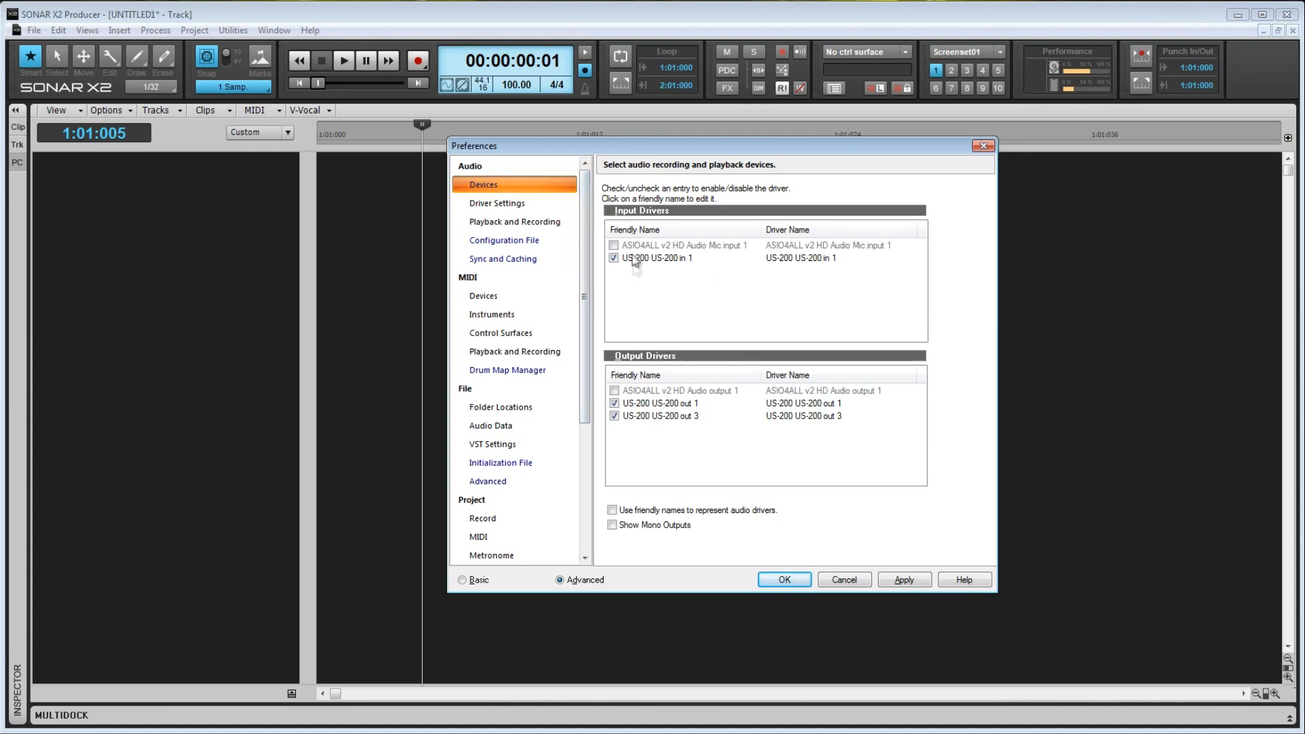
pyautogui.moveTo(647, 363)
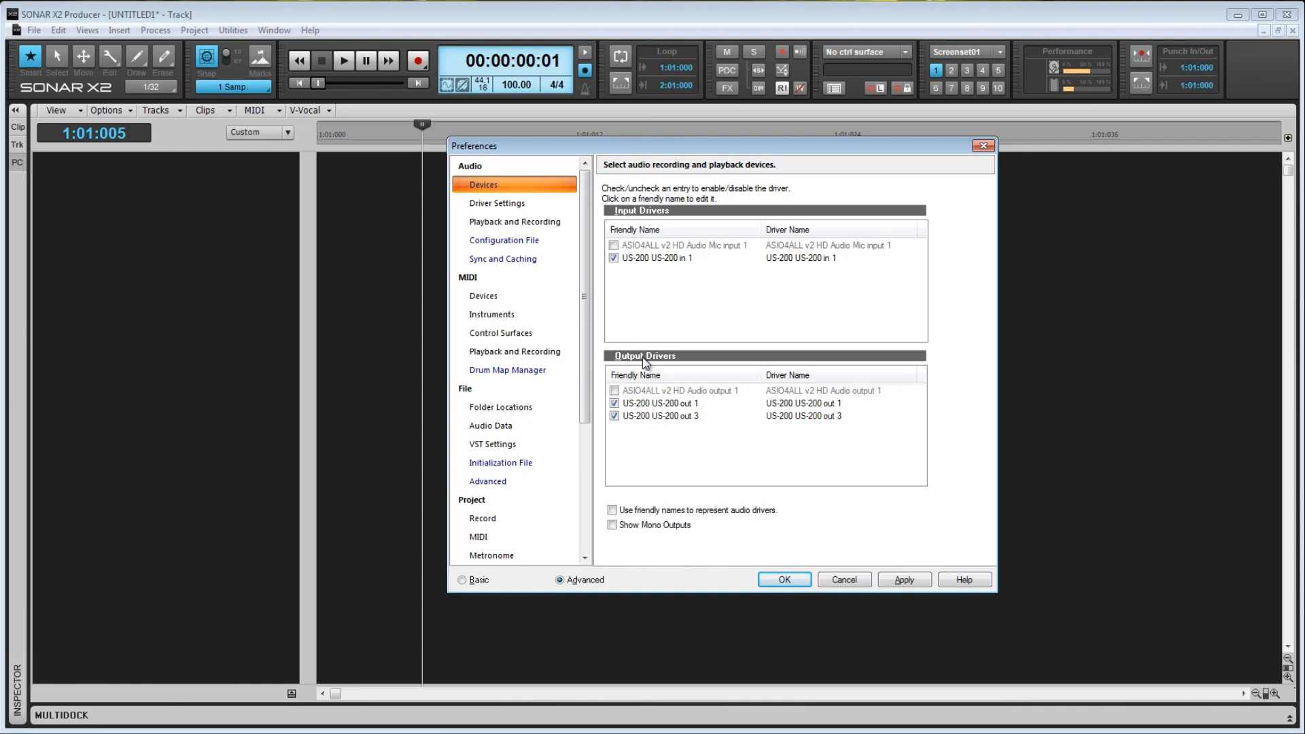
pyautogui.moveTo(649, 272)
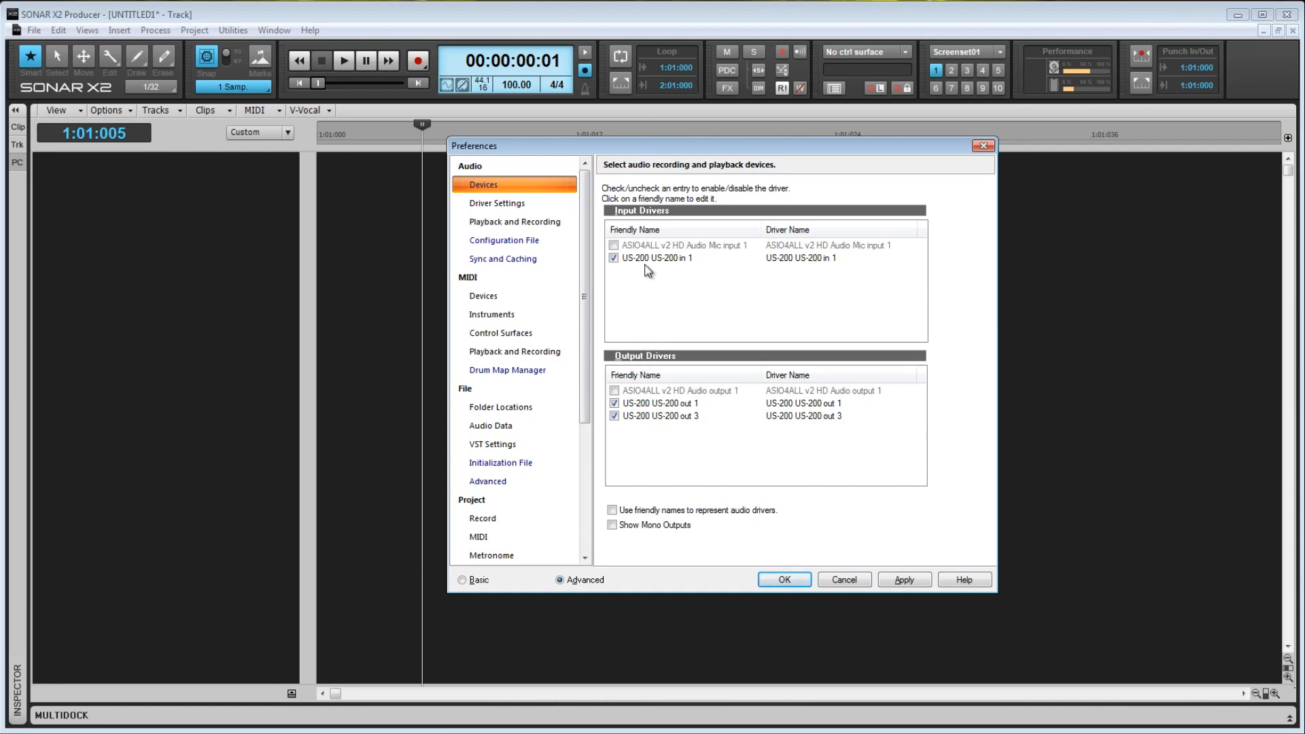
pyautogui.moveTo(648, 250)
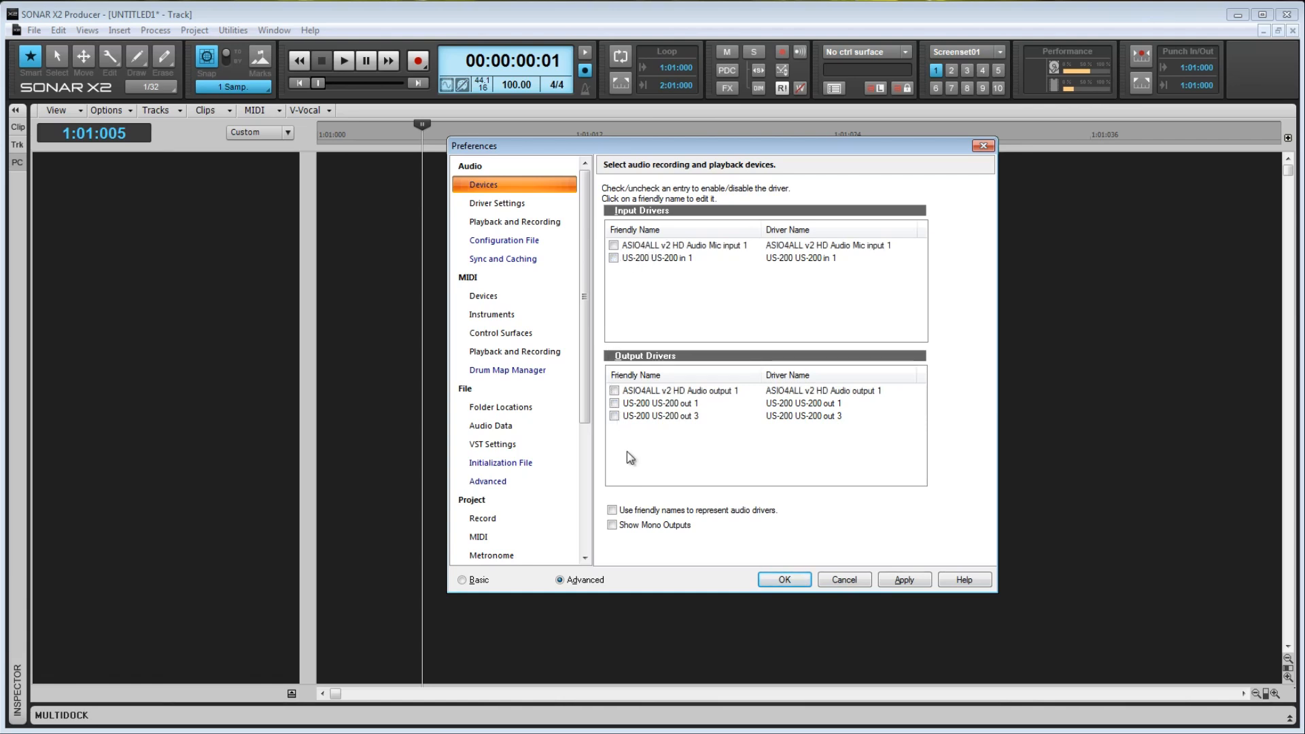
pyautogui.moveTo(628, 456)
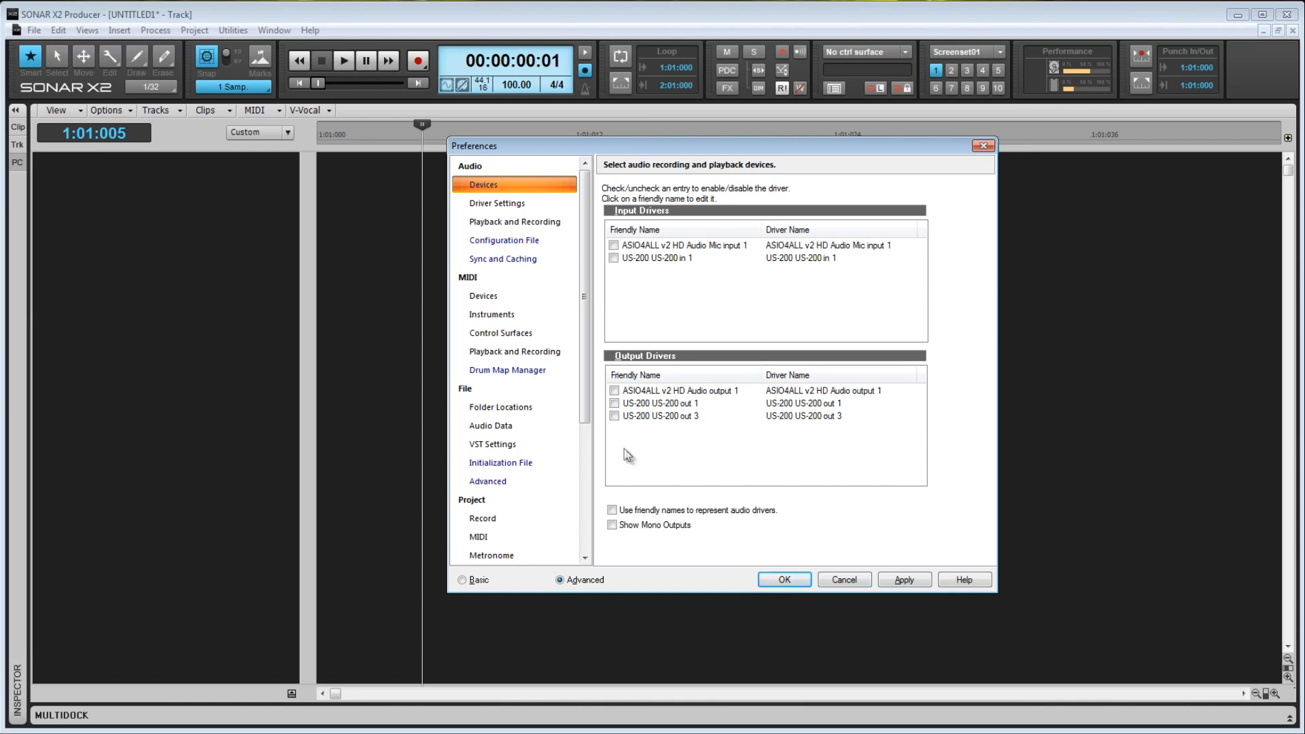
# Enable US-200 out 1, US-200 out 3 and US-200 in 1 drivers
pyautogui.click(613, 404)
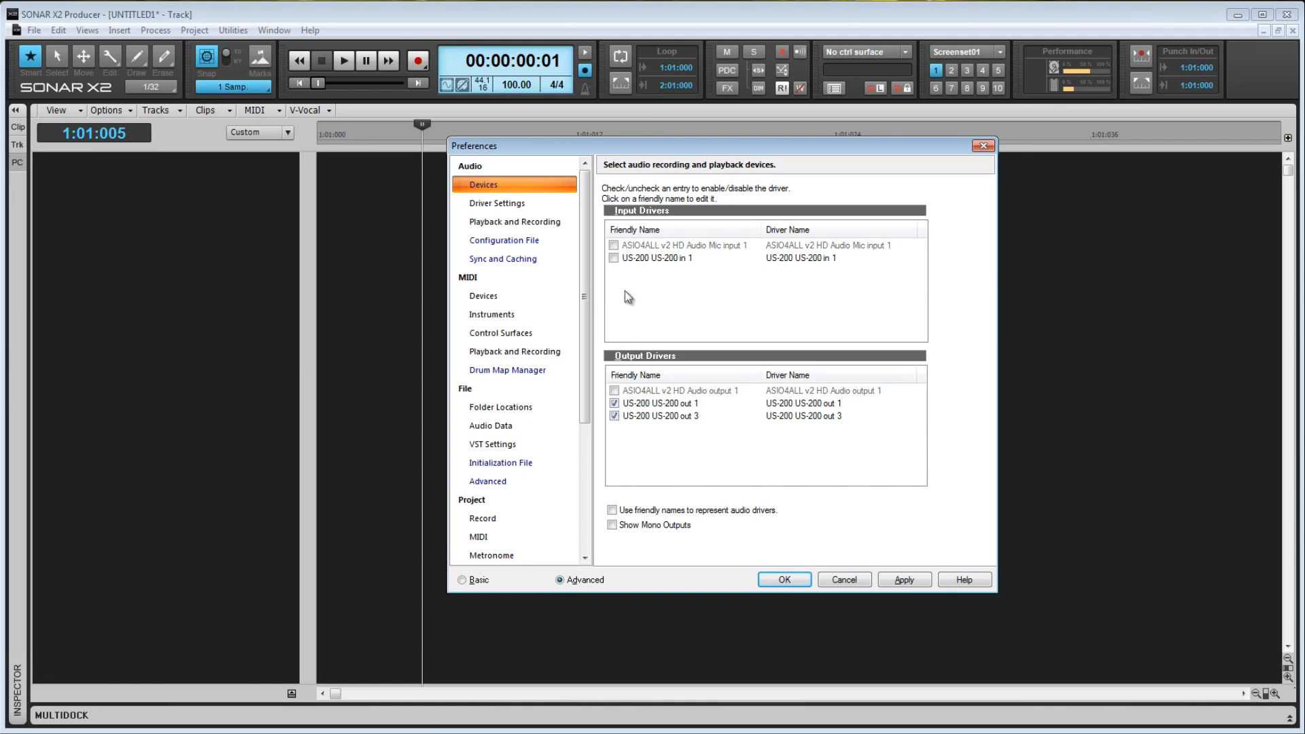
pyautogui.click(613, 258)
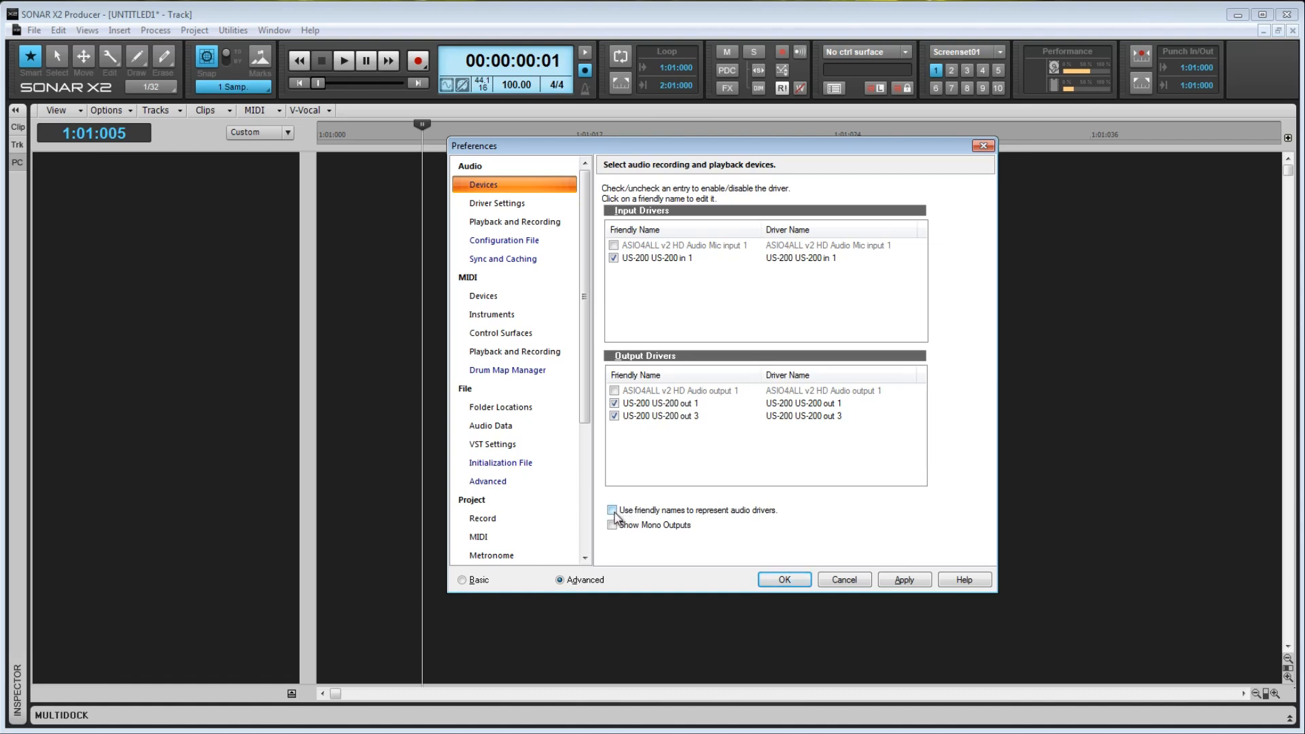
# Turn on friendly names and rename US-200 in 1, out 1 and out 3
pyautogui.click(613, 510)
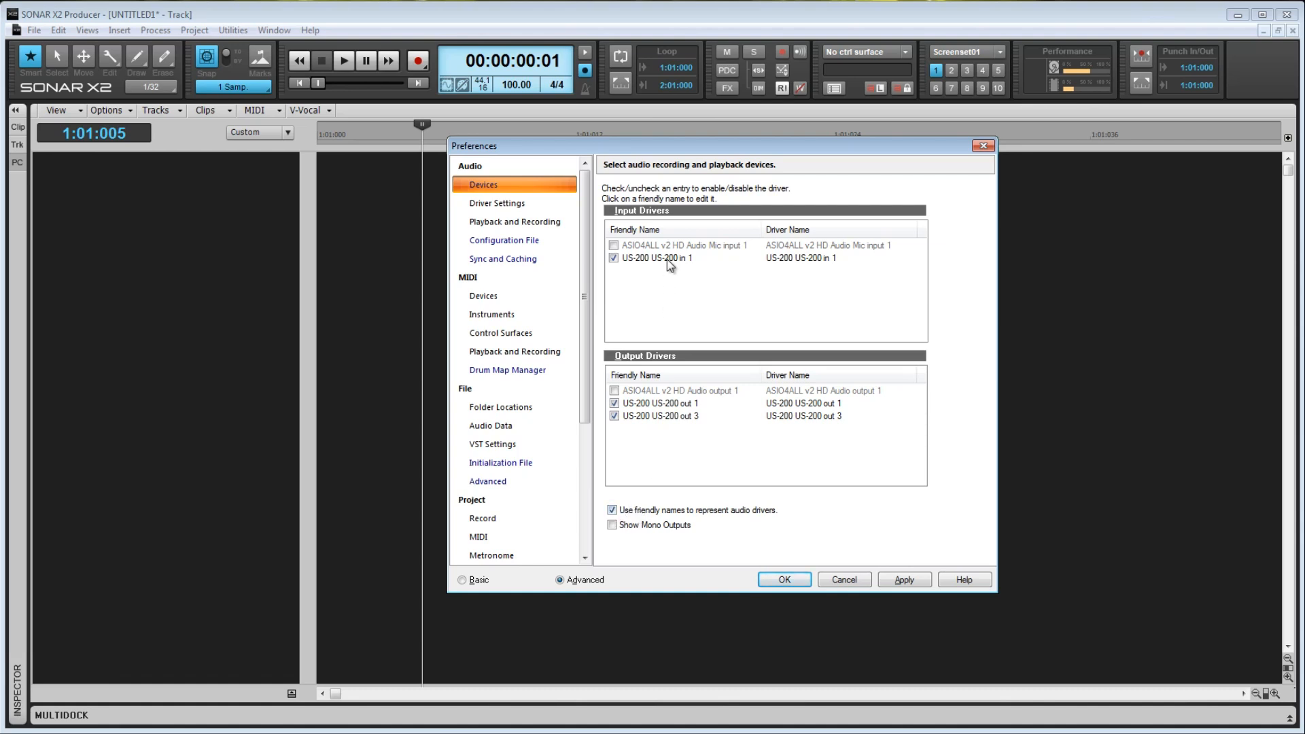
pyautogui.click(661, 257)
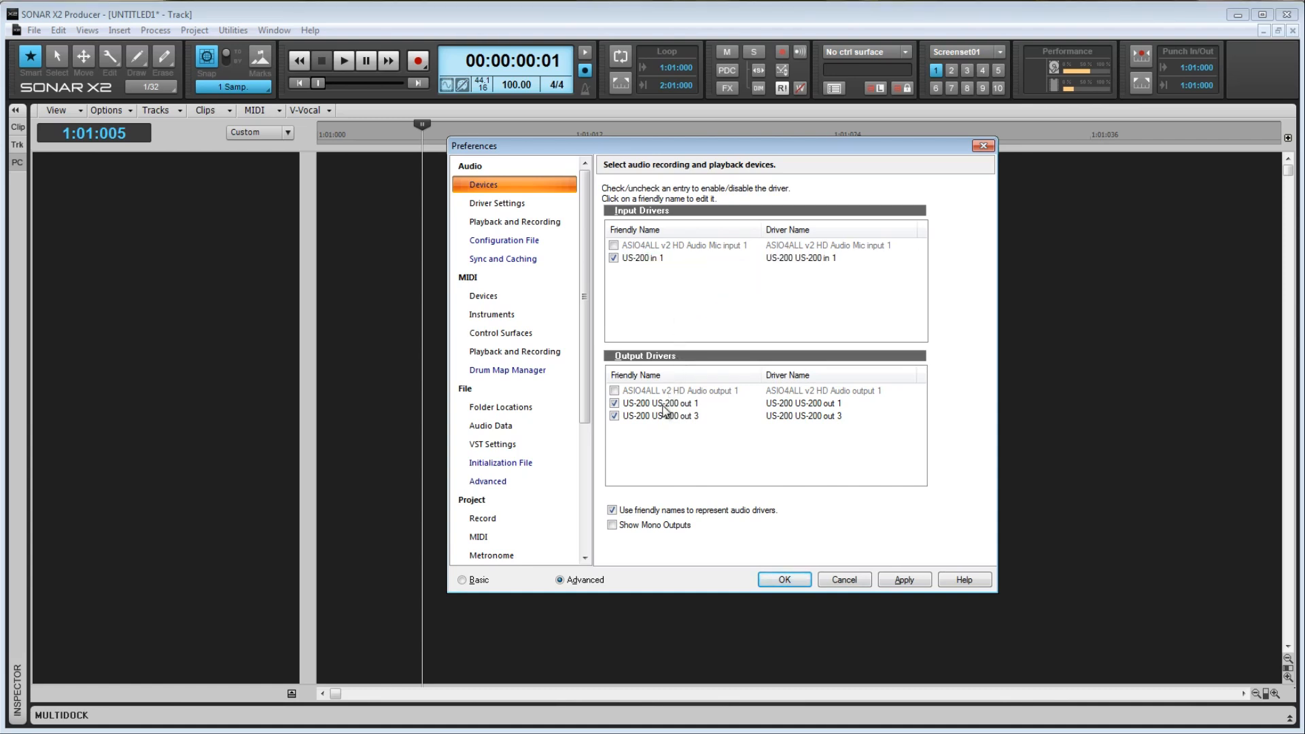
pyautogui.click(660, 403)
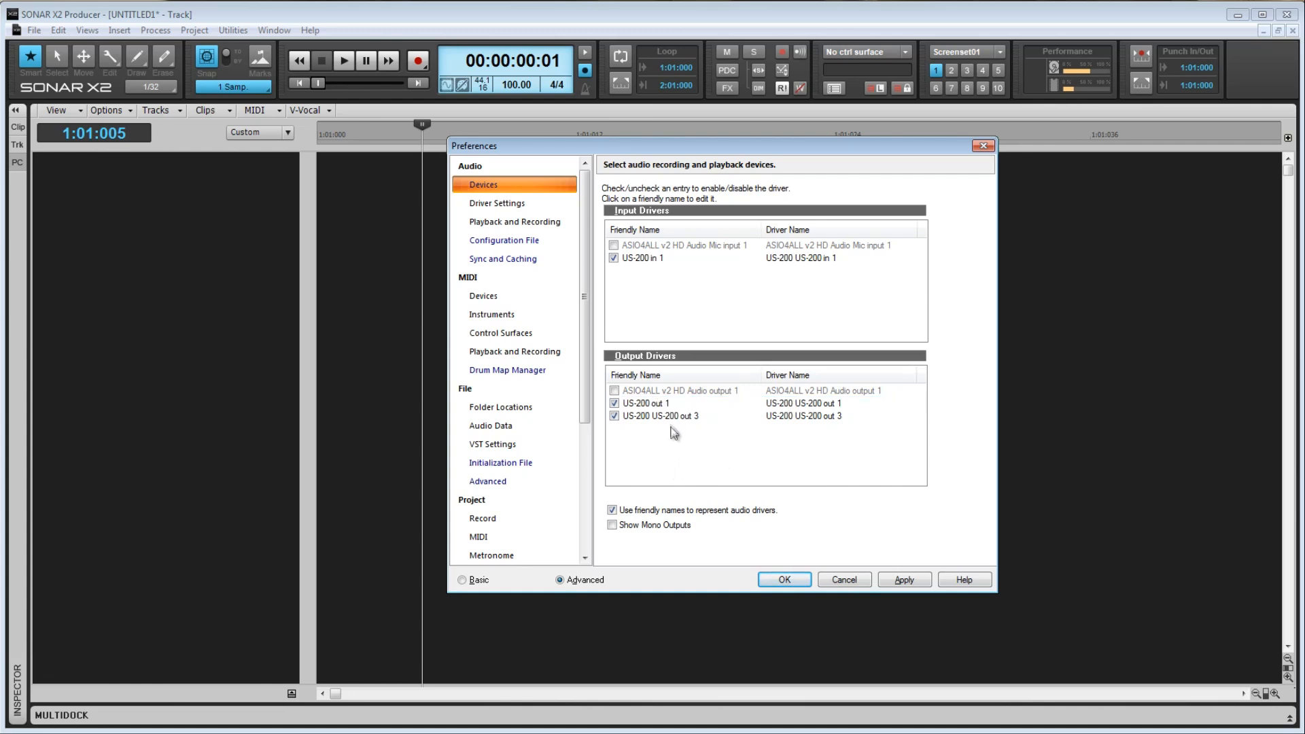
pyautogui.click(659, 415)
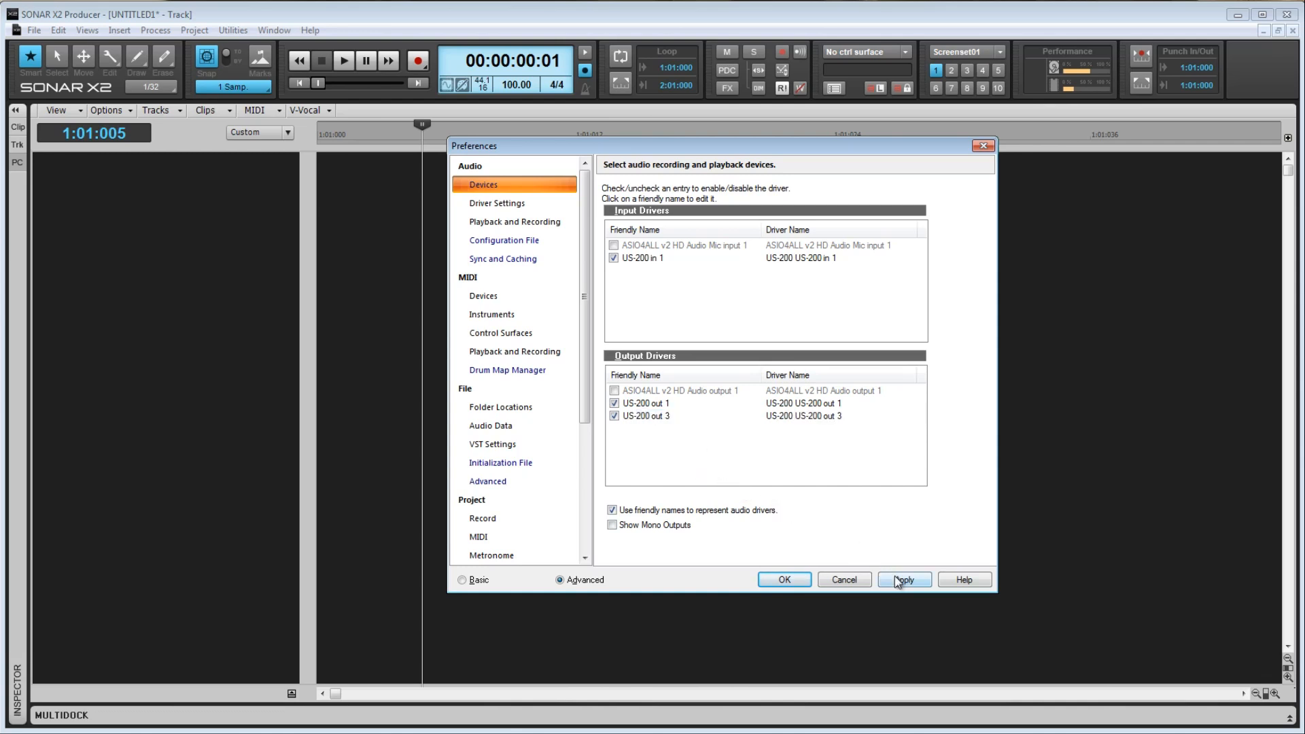
# Apply the US-200 driver and friendly-name changes in Preferences
pyautogui.click(904, 580)
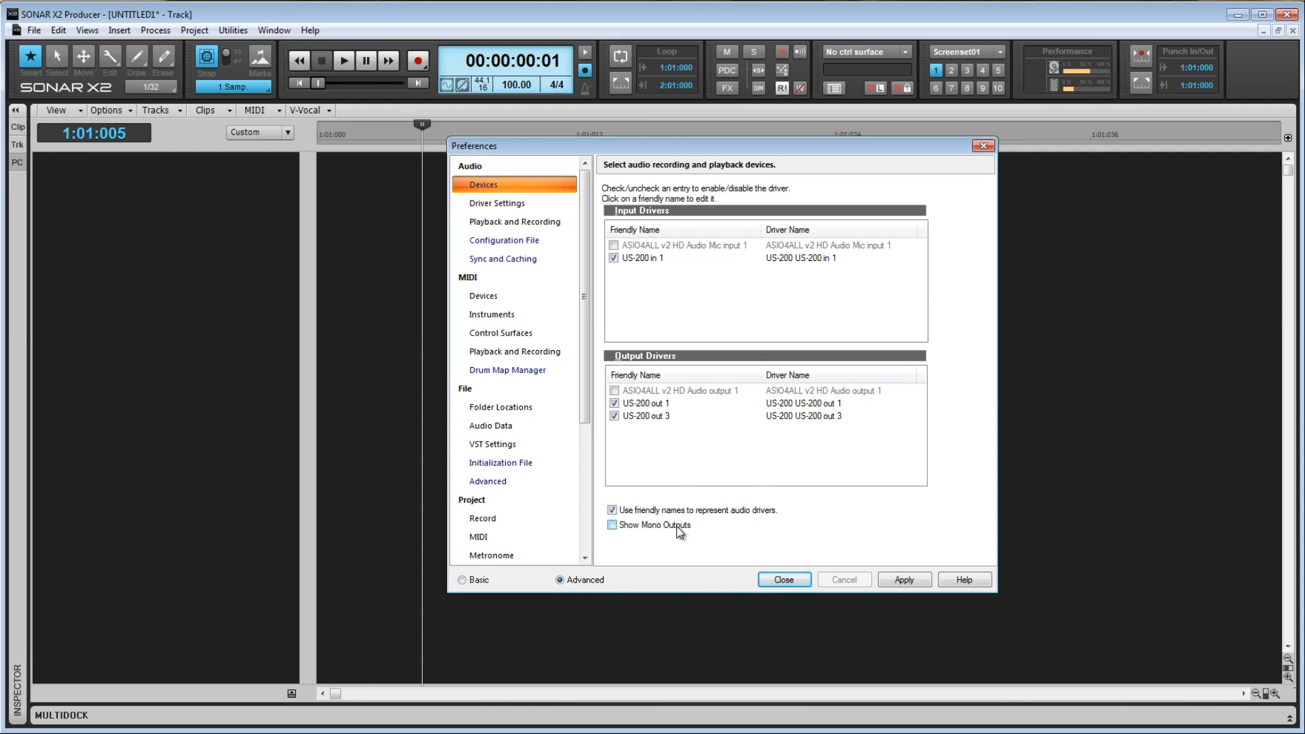
pyautogui.moveTo(697, 580)
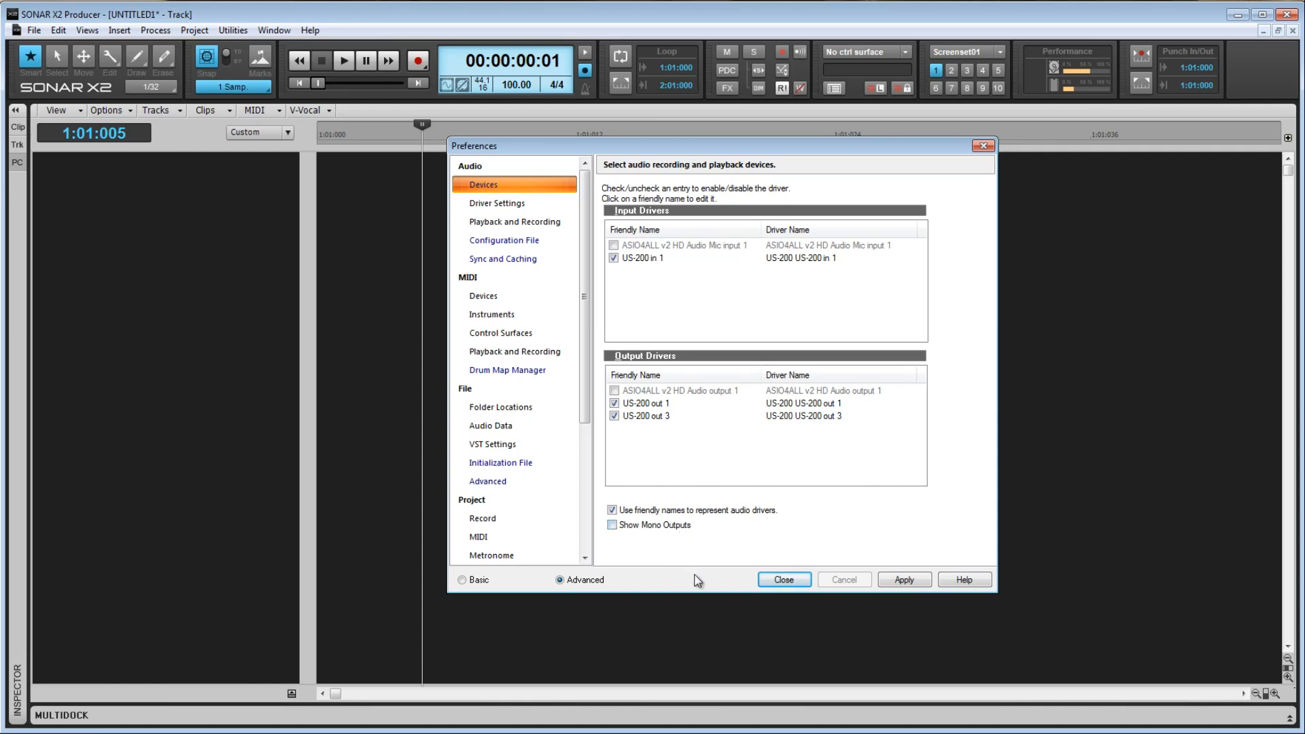